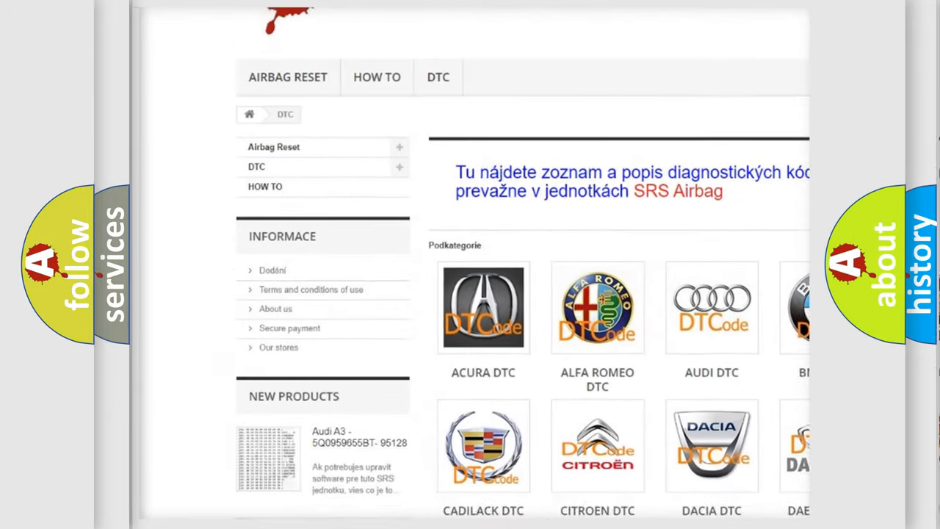
scroll(down, 3)
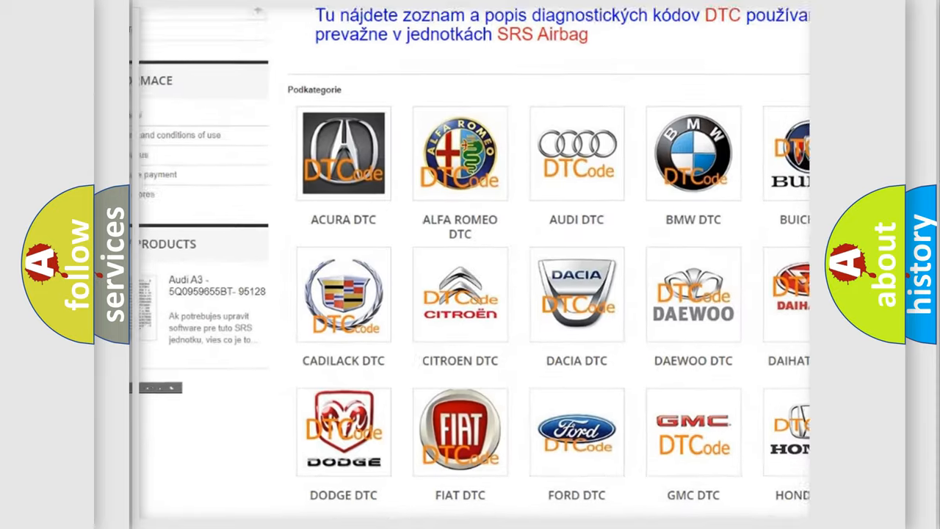
scroll(down, 3)
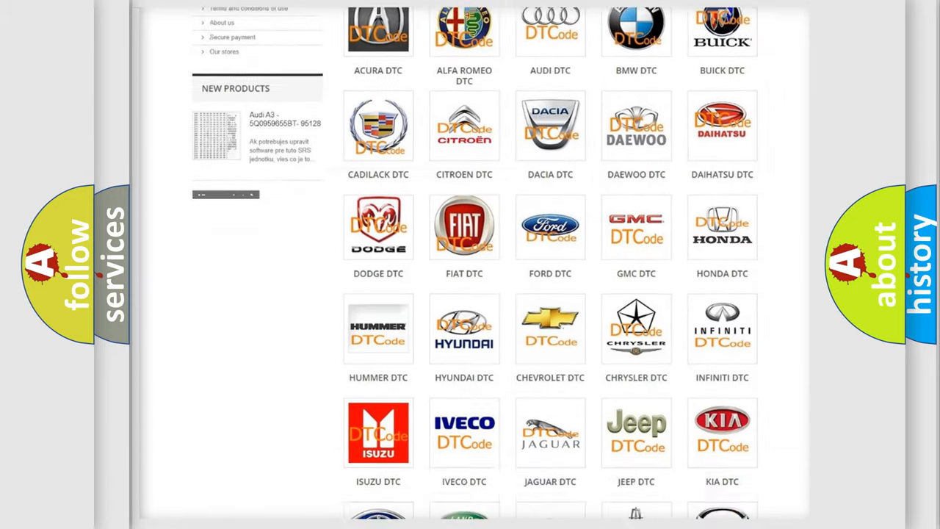
scroll(down, 3)
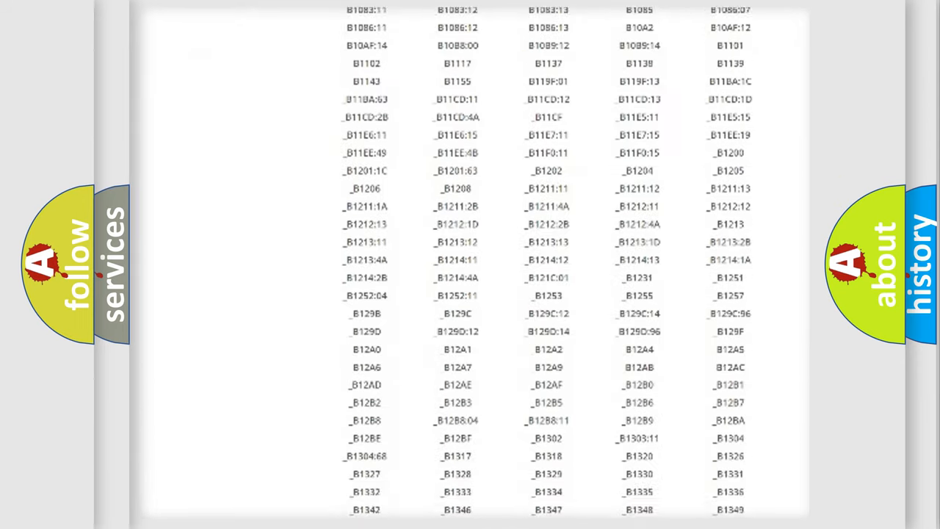
scroll(down, 3)
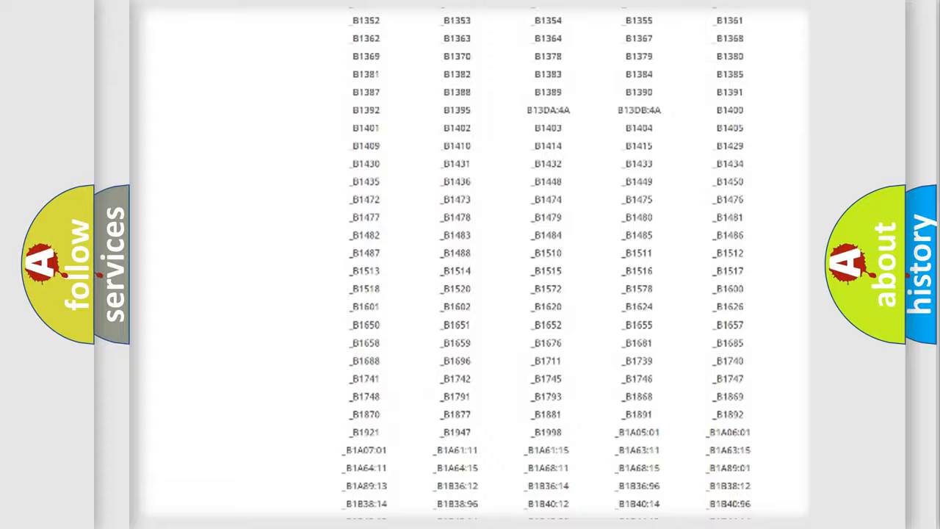